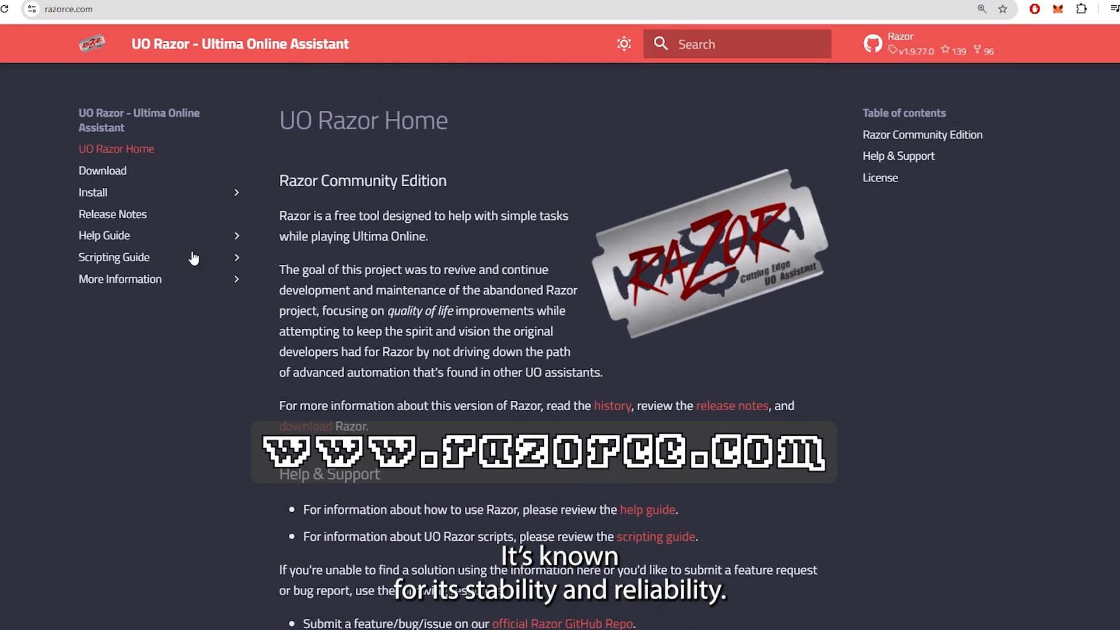
mouse_move(112, 214)
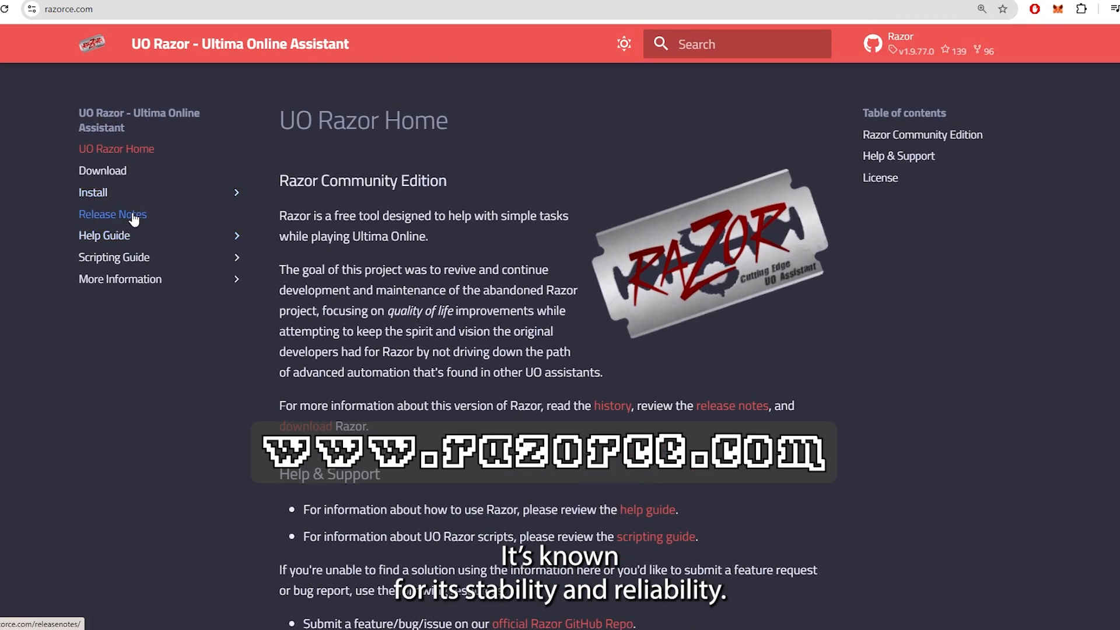
Open the razorce.com Help Guide overview page that lists Razor's tabs.
left_click(104, 235)
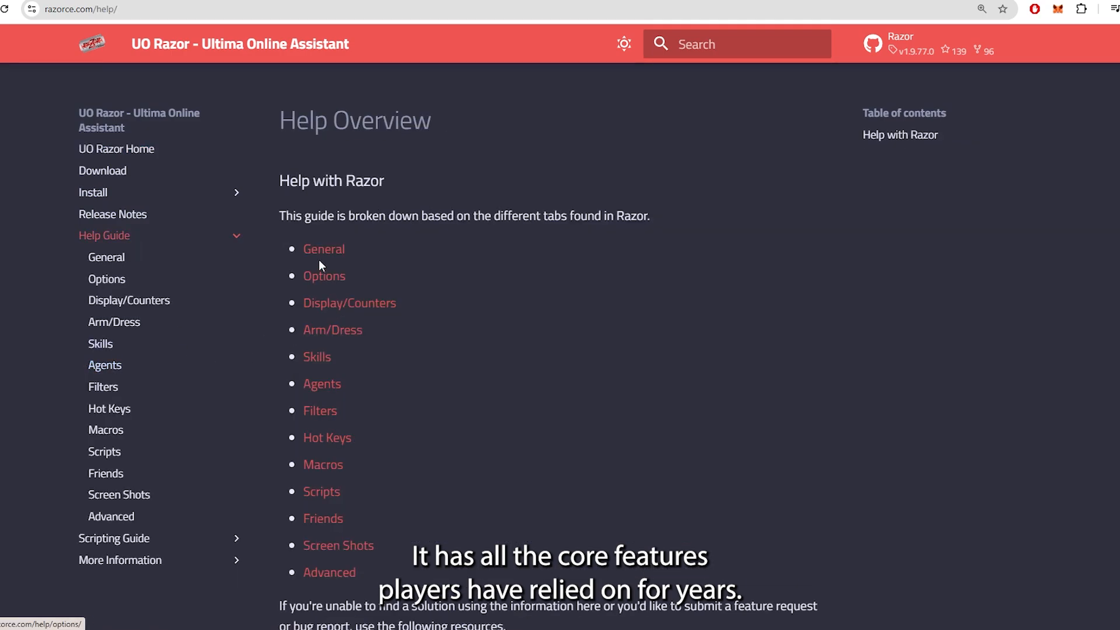
left_click(323, 249)
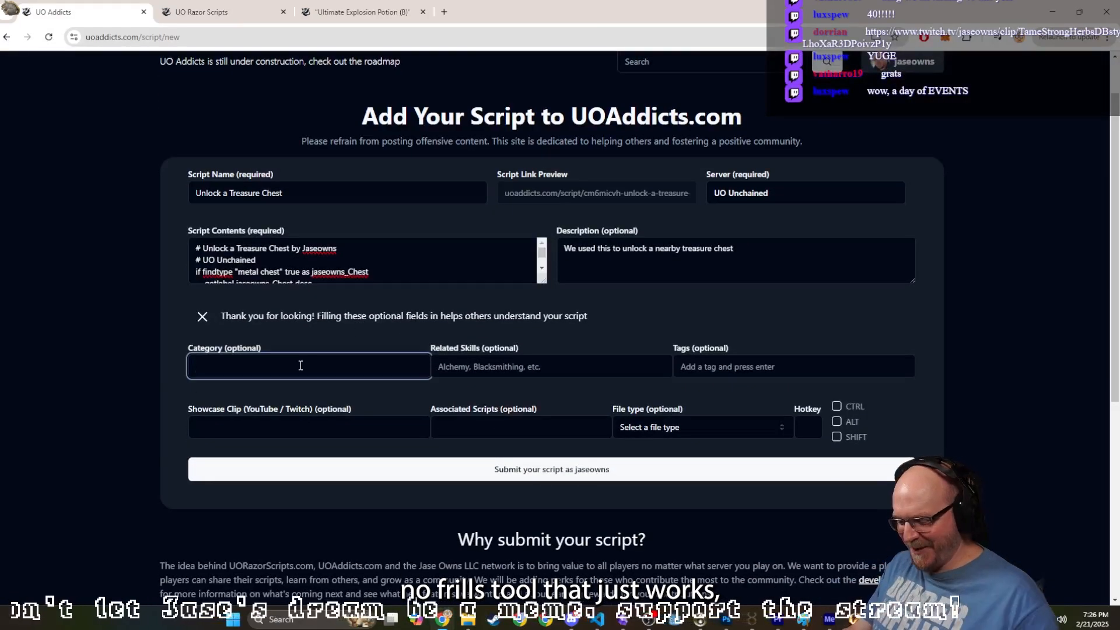
Enter 'Treasure Hunter' as the script category and bring up Related Skills suggestions.
type("Treasure")
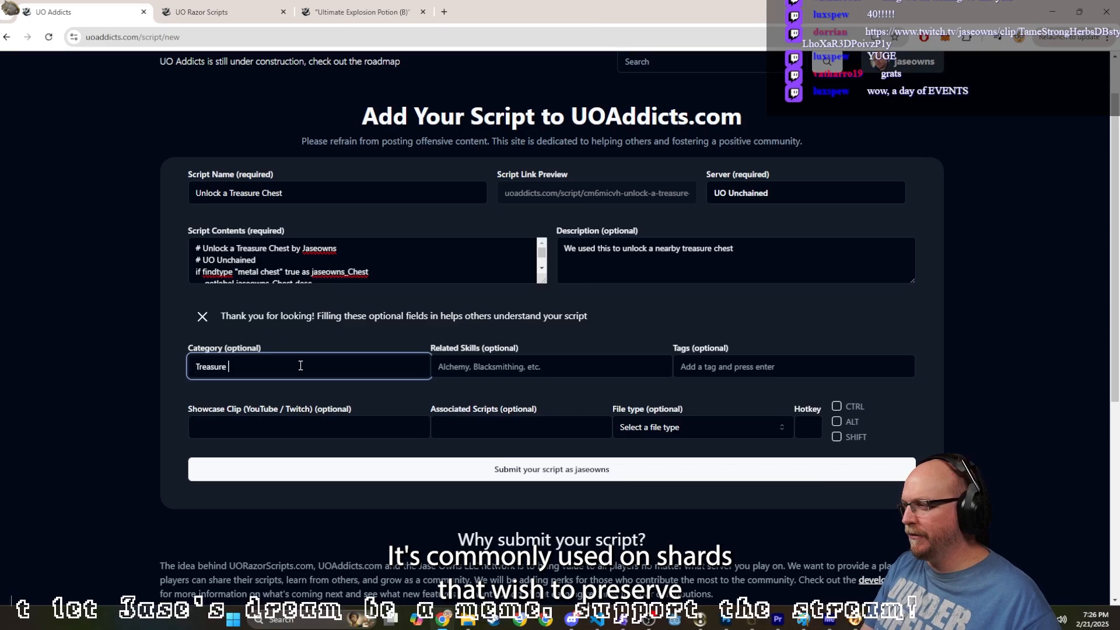
type("Hunter")
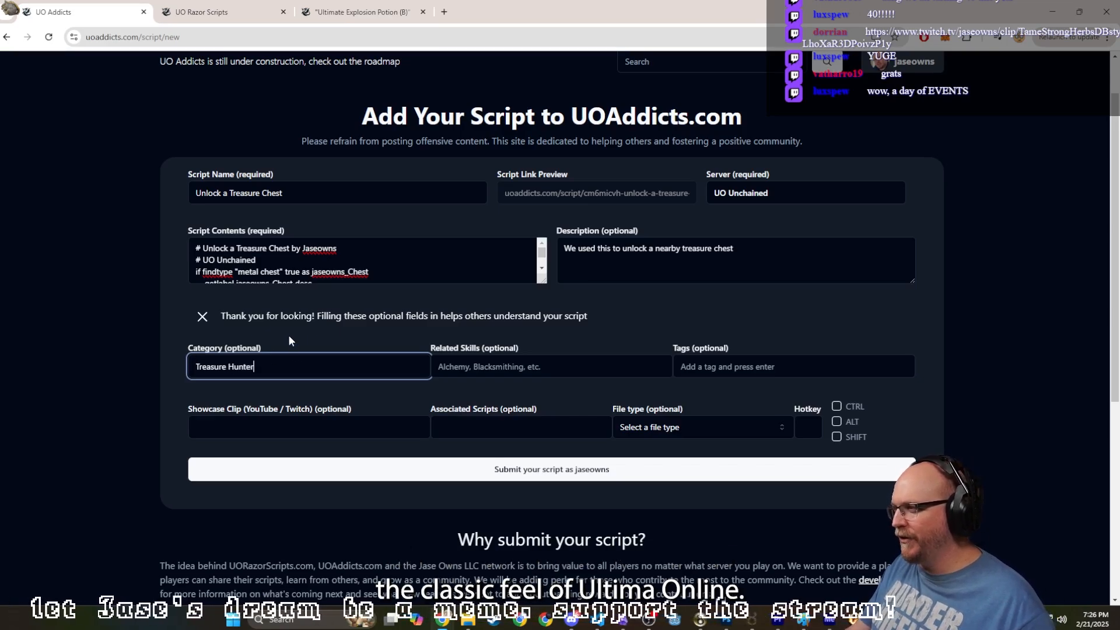
left_click(550, 367)
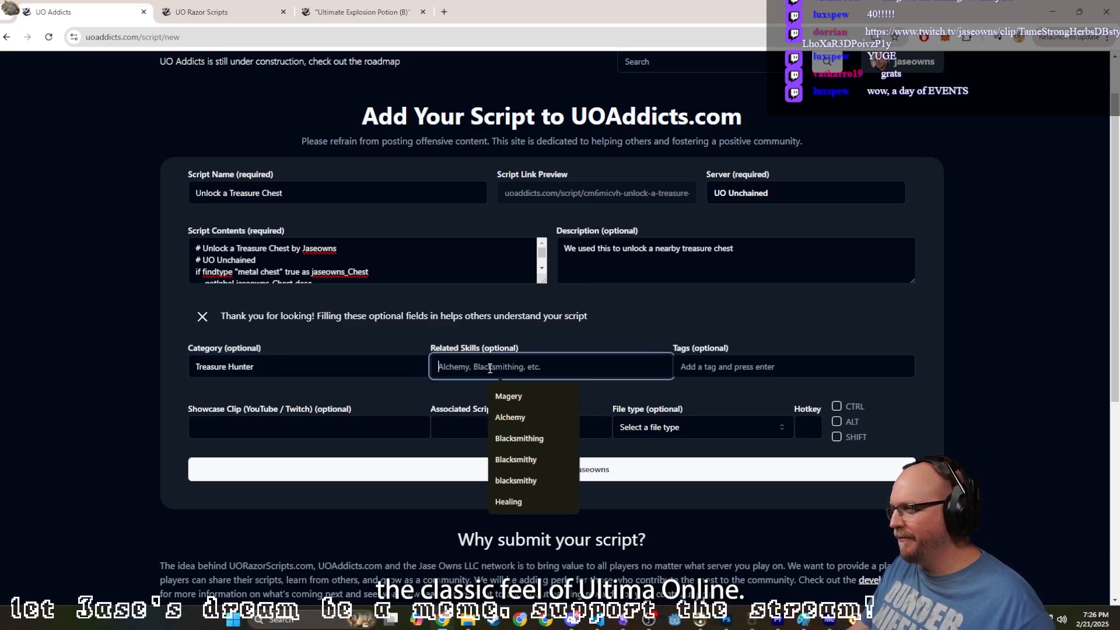
left_click(203, 11)
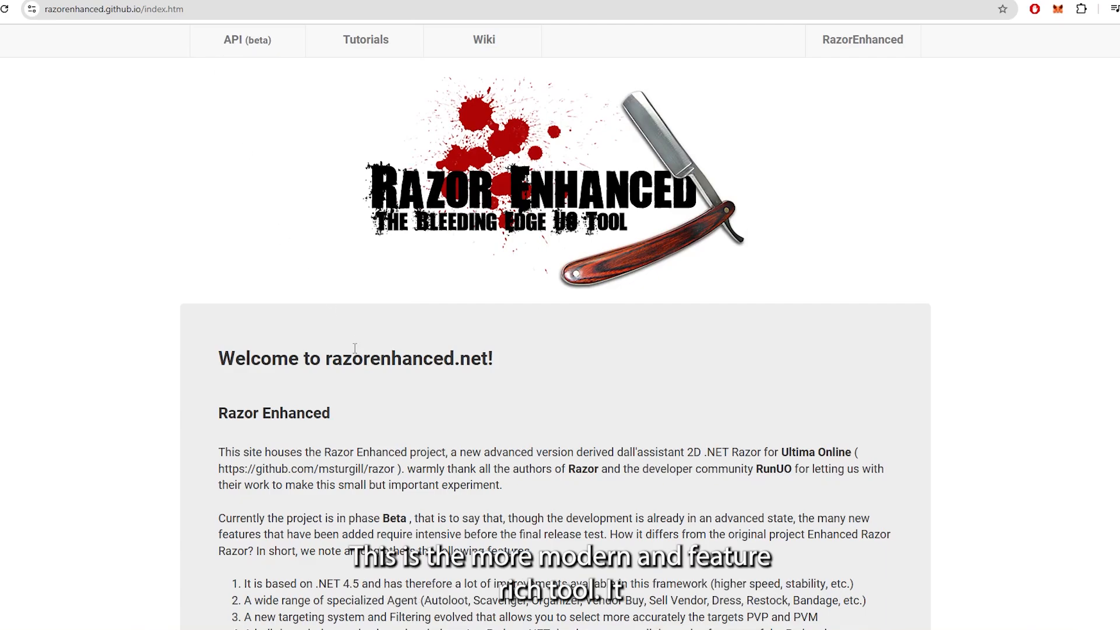
mouse_move(366, 39)
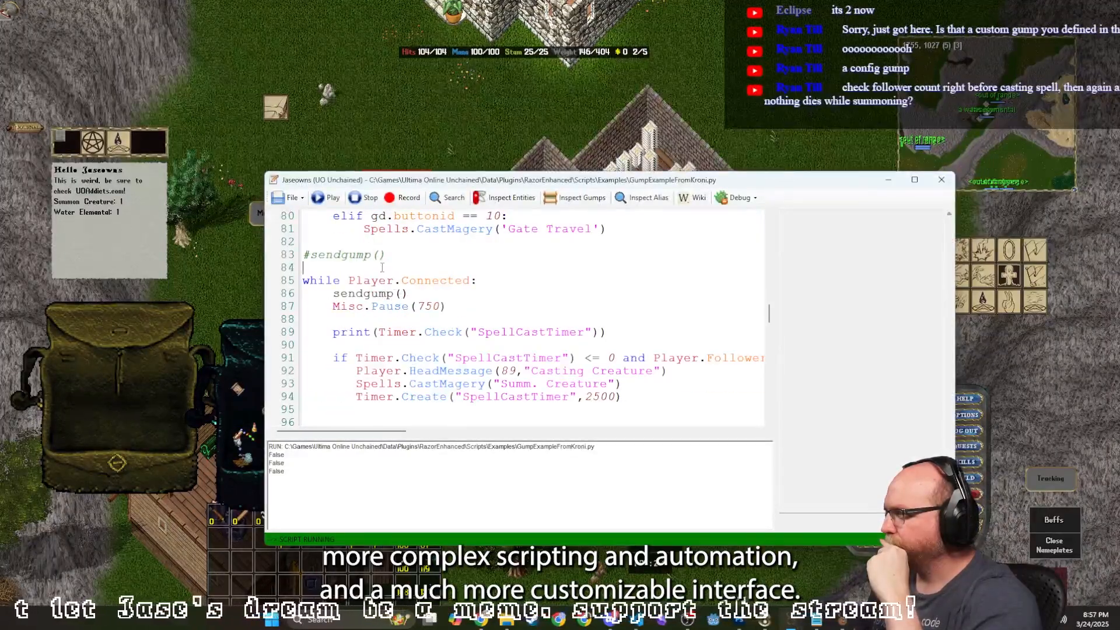
Write 'let summons = {summonCreat: 0, waterElemtanl: 0}' followed by summons["summonCreat"]++.
type("let")
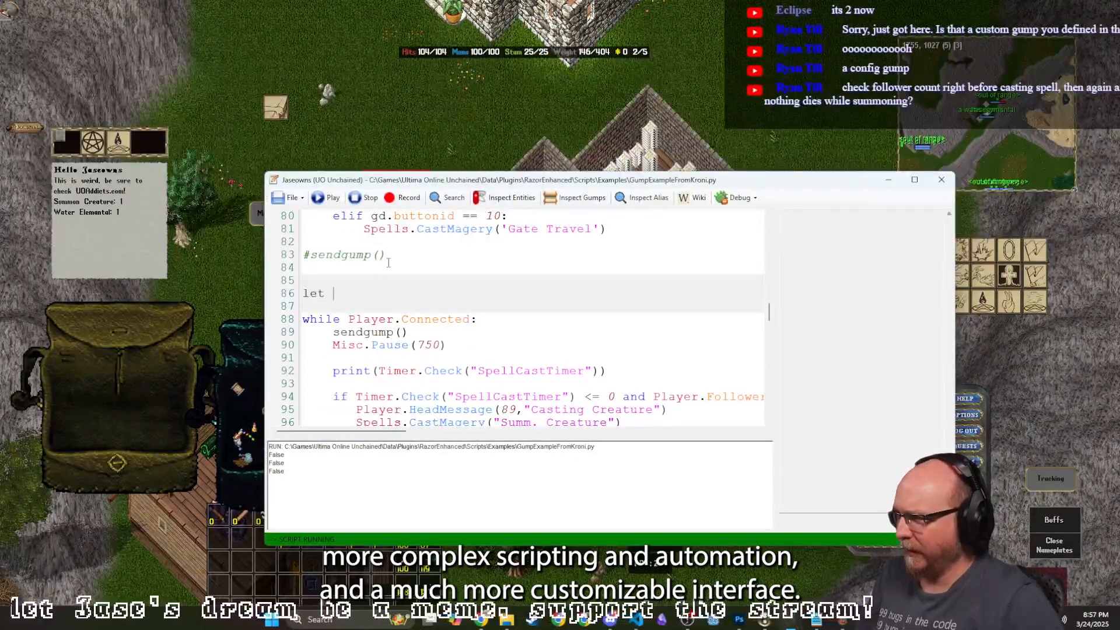
type("summons = {")
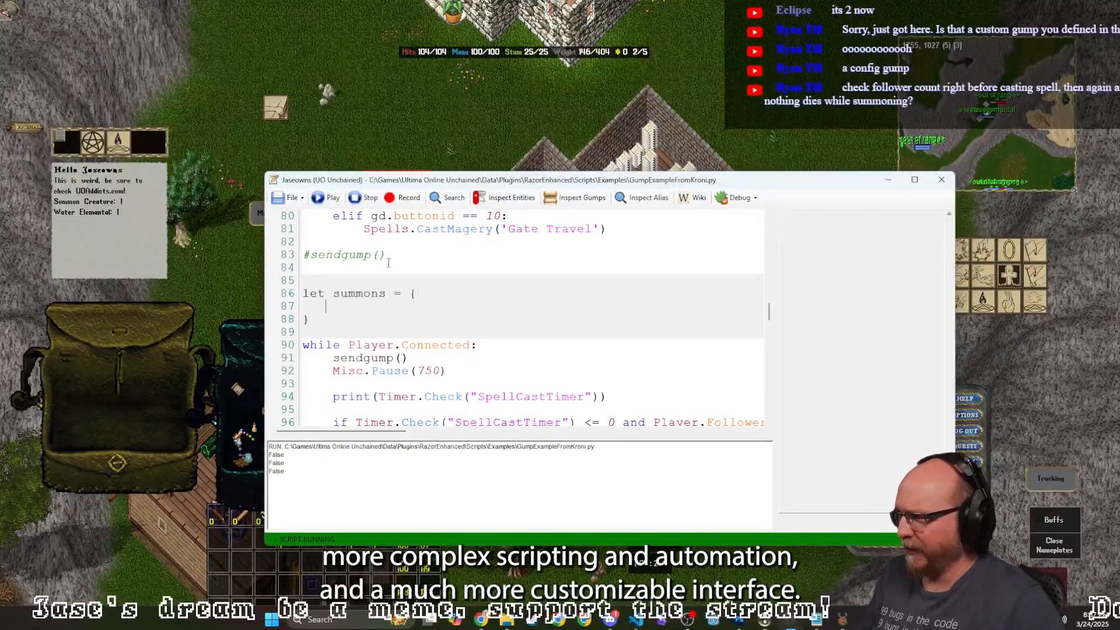
type("summonCreat")
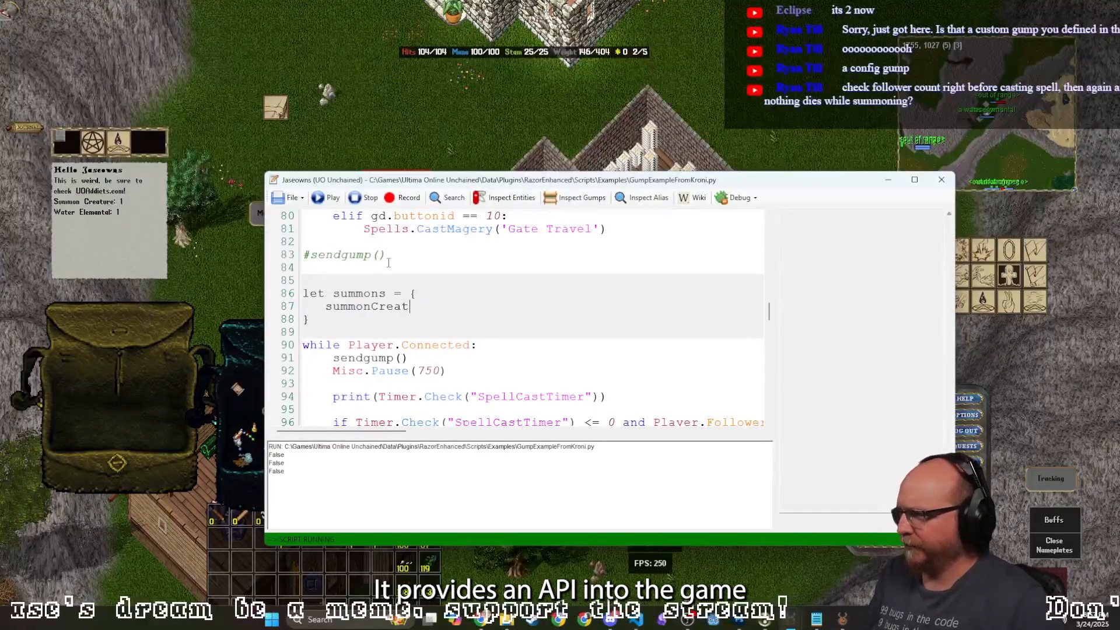
type(": 0,")
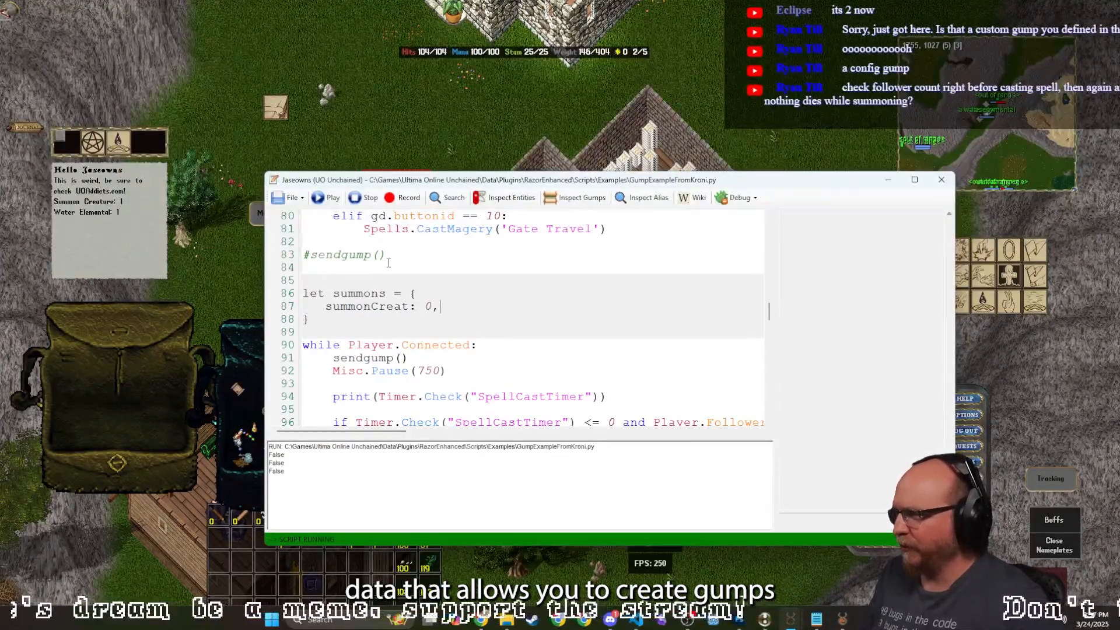
type("waterElemtanl: 0")
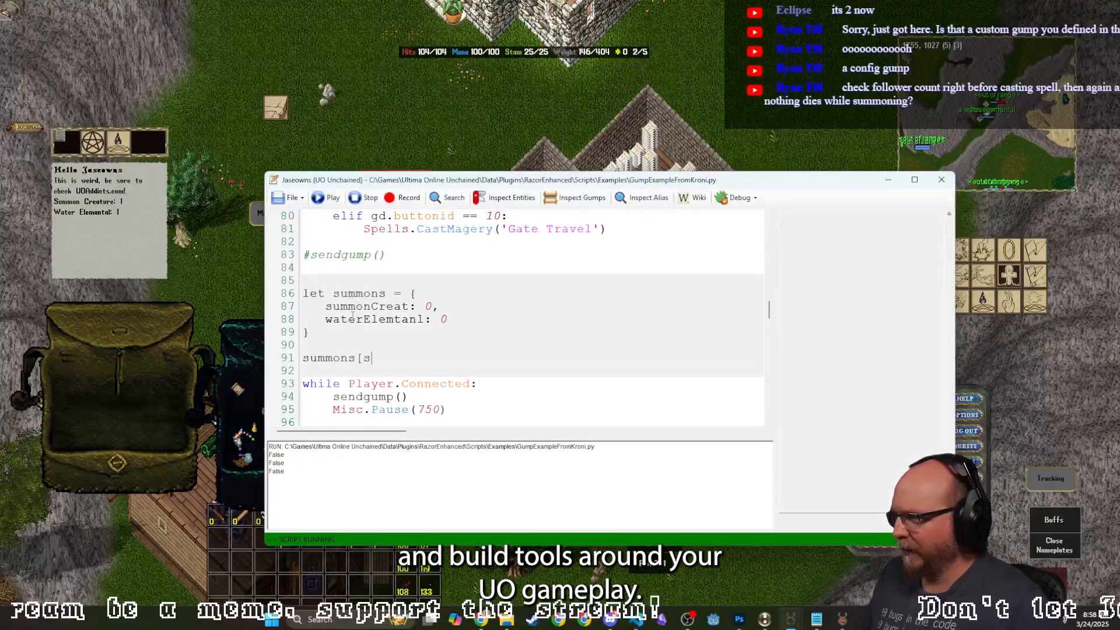
type("\"summonCreat\"]")
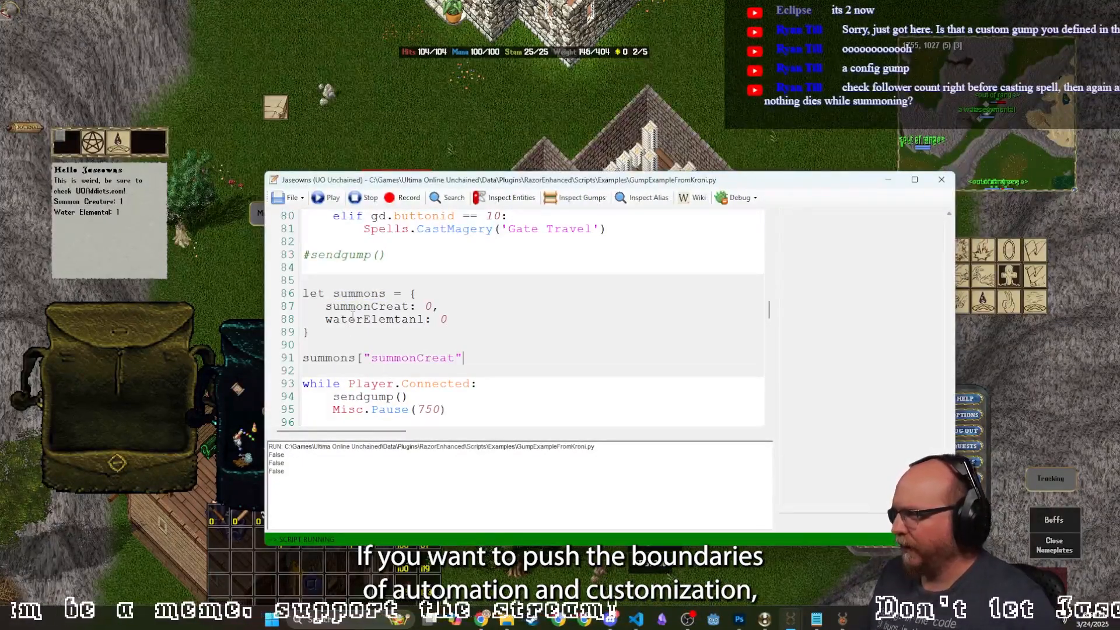
type("++")
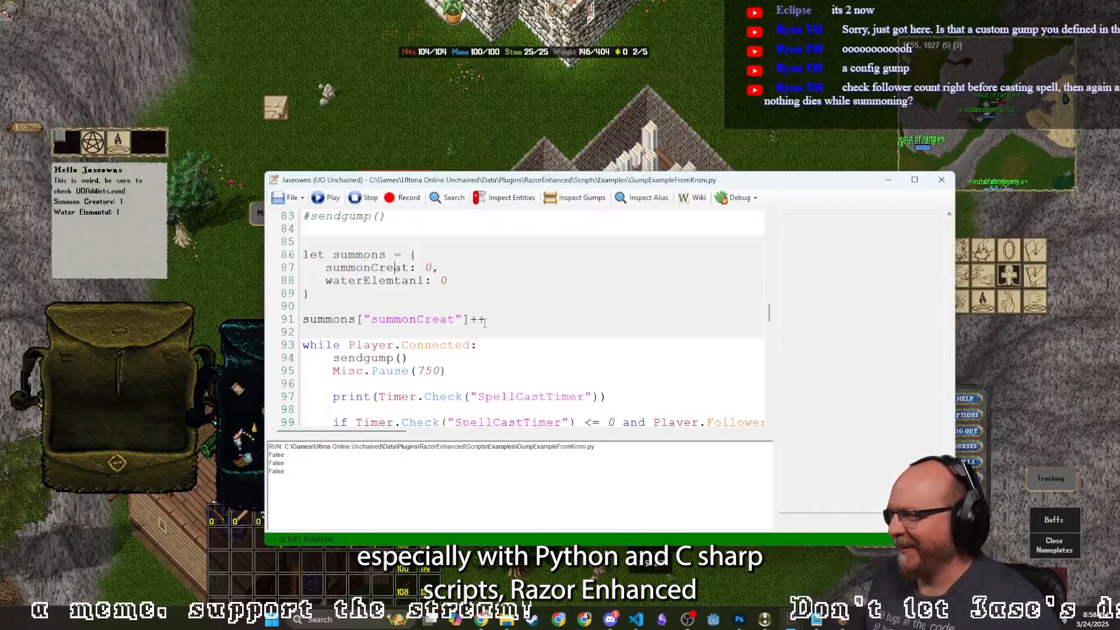
scroll("down", 3)
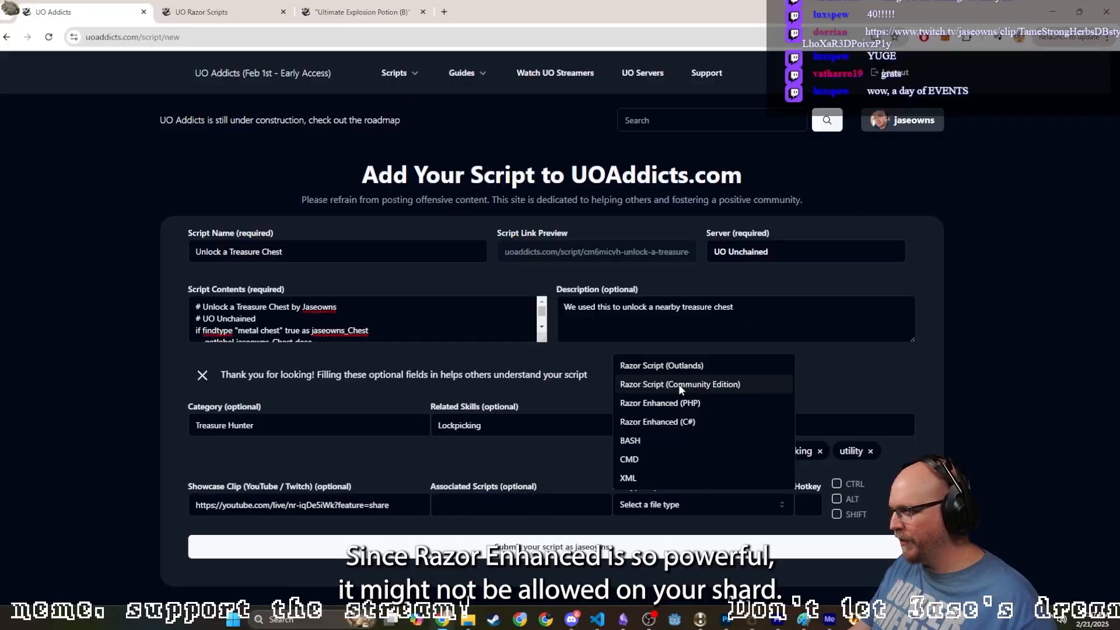
Choose Razor Script (Community Edition) as the submission's file type.
left_click(679, 384)
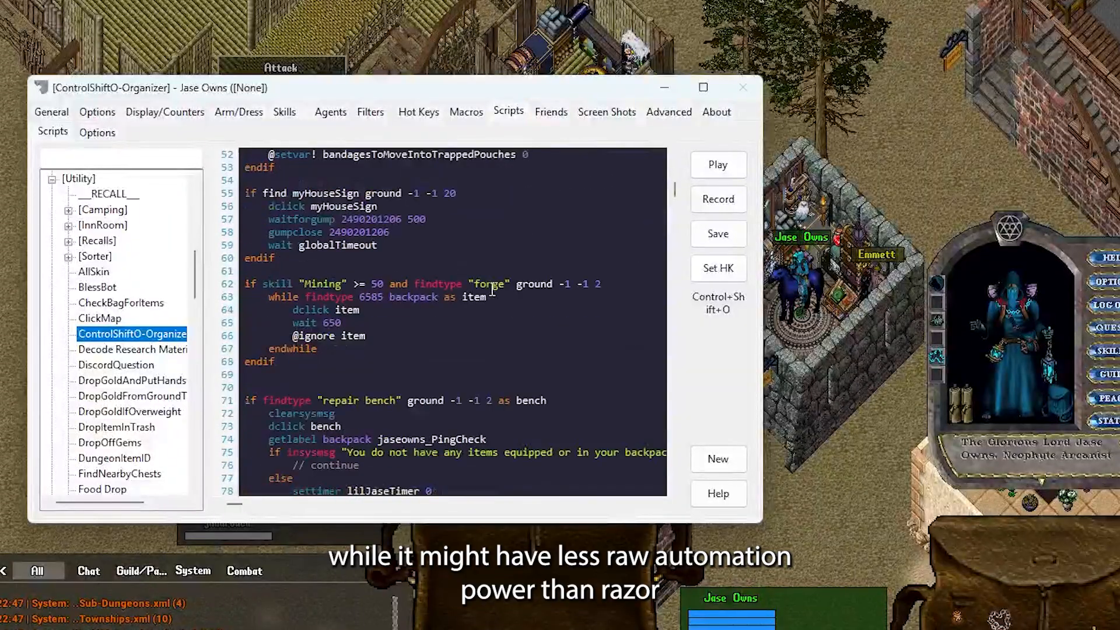
scroll("down", 3)
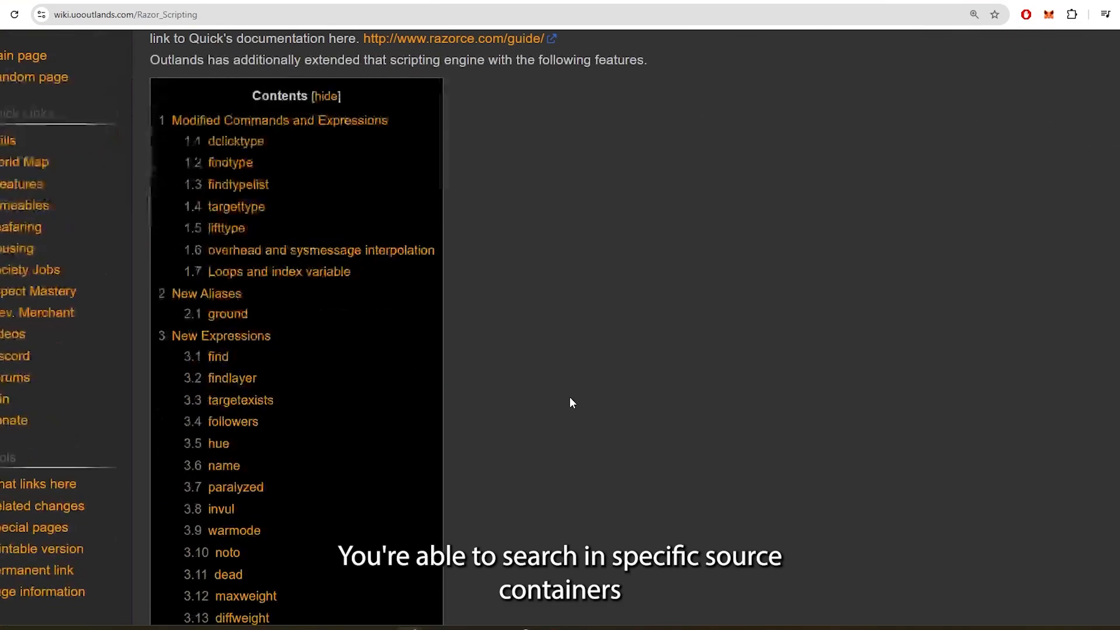
scroll("down", 3)
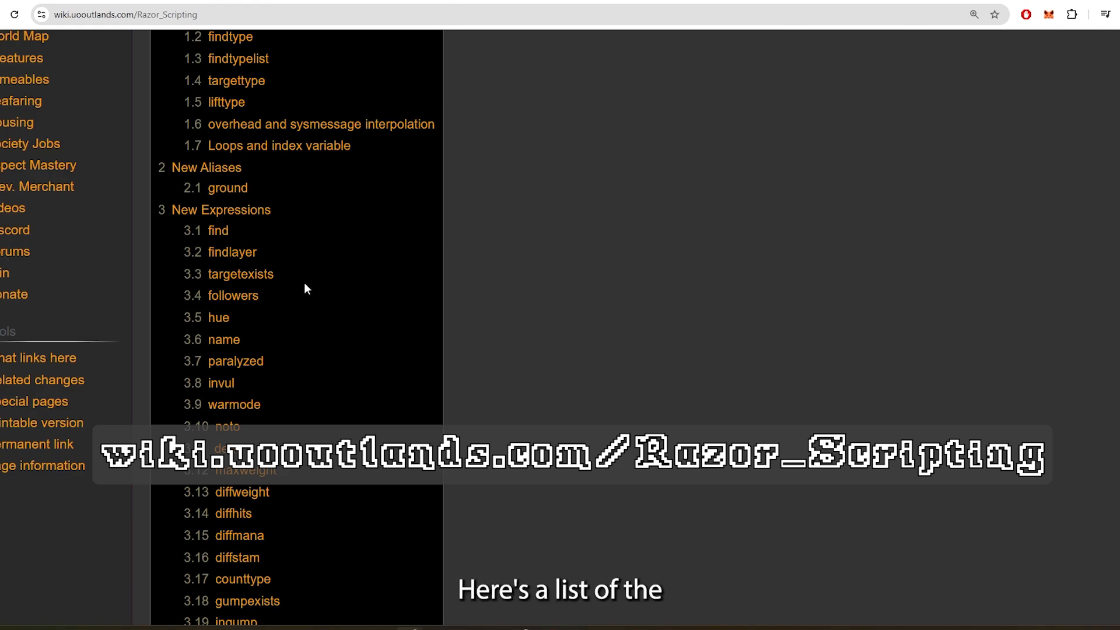
scroll("down", 3)
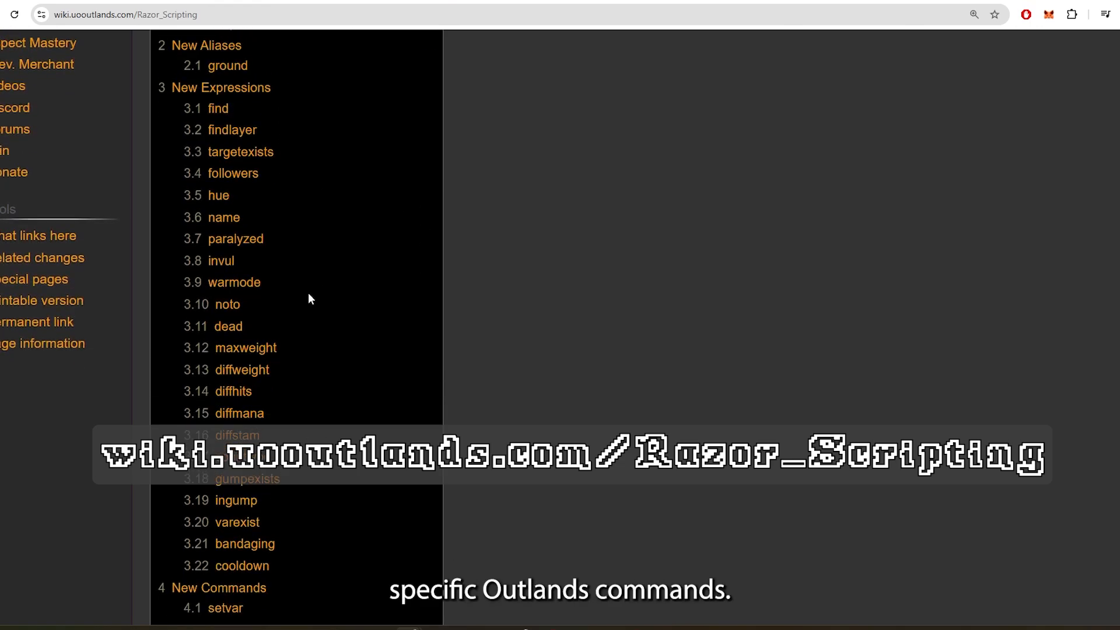
left_click(227, 64)
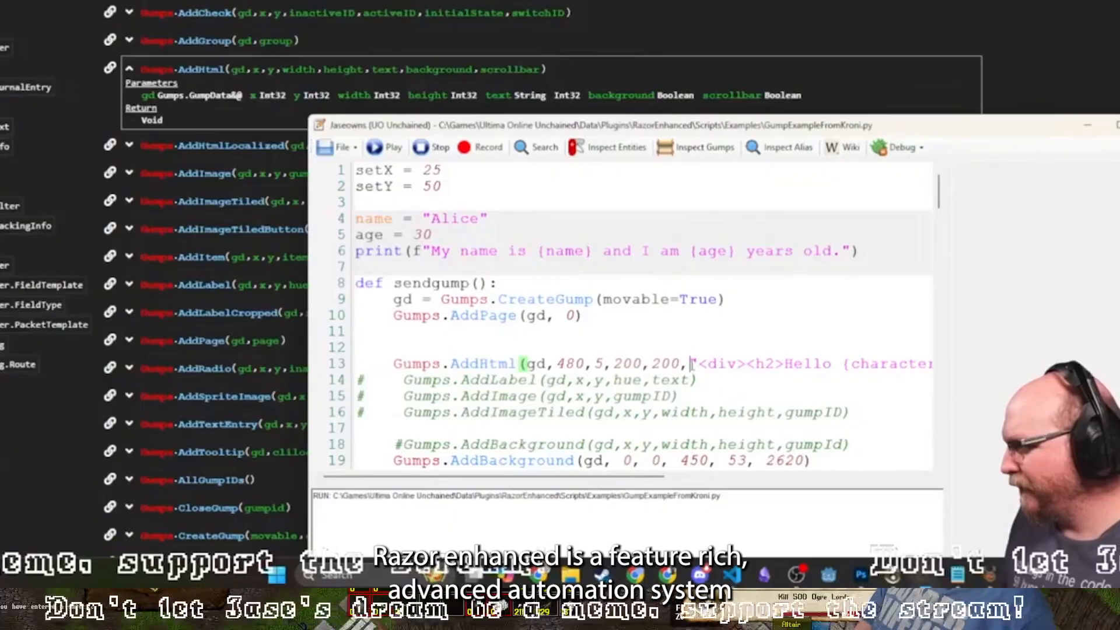
scroll("right", 3)
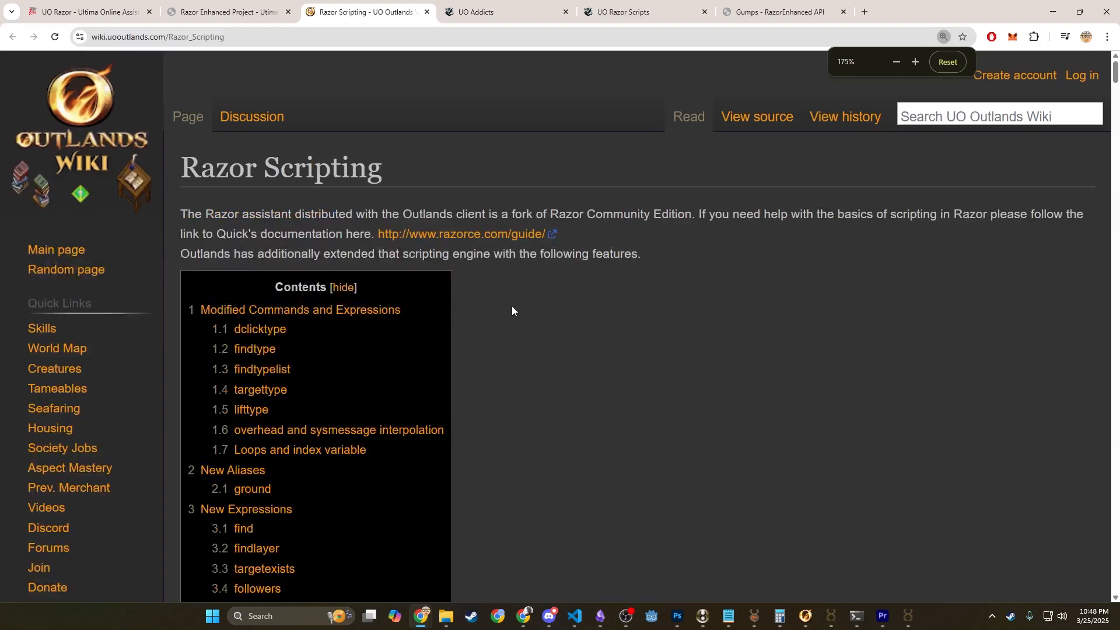
Jump to New Expressions from the Razor Scripting page's Contents box.
scroll("down", 3)
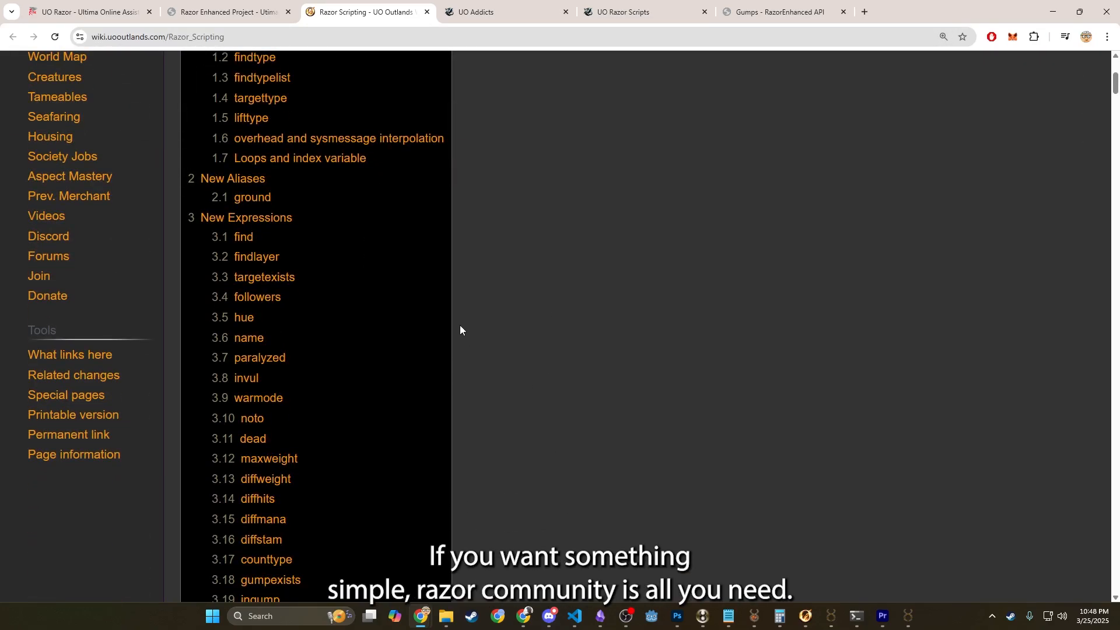
mouse_move(323, 290)
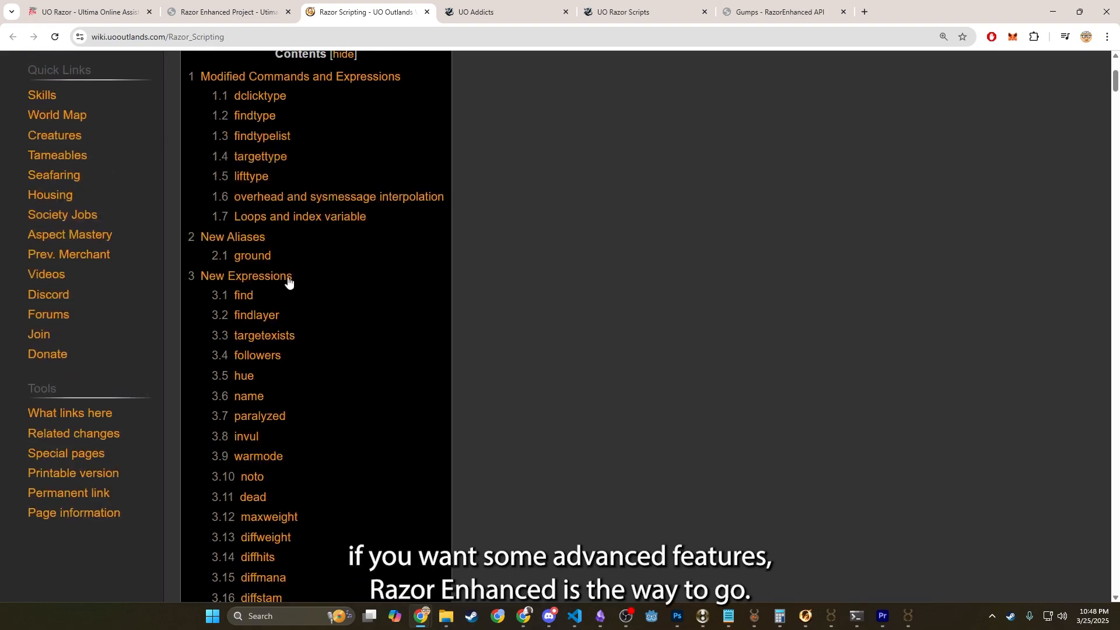
left_click(255, 254)
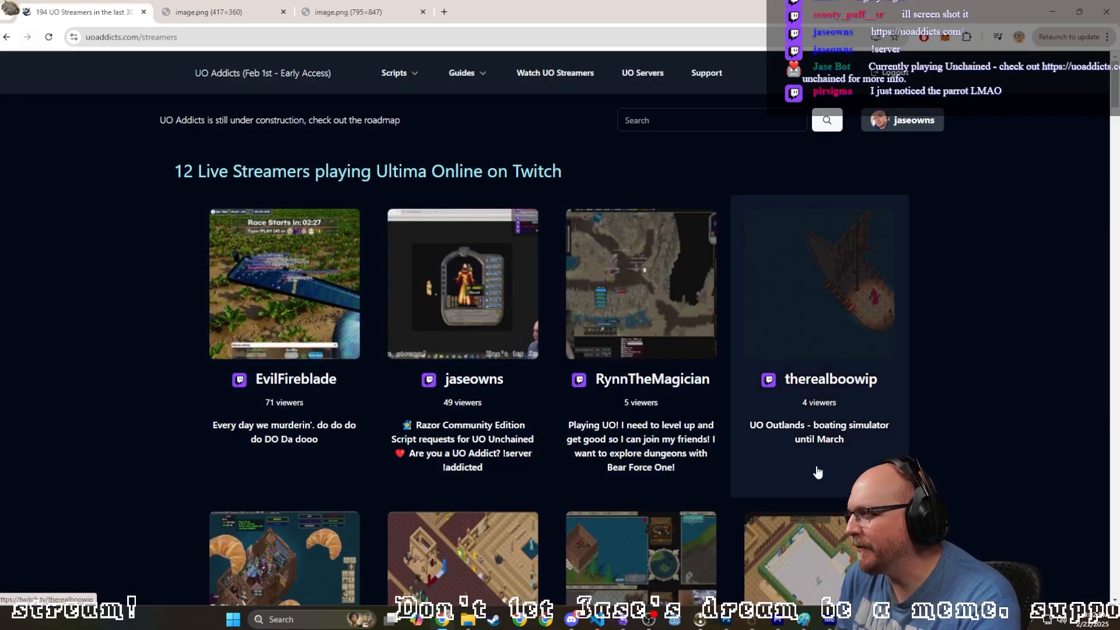
scroll("down", 3)
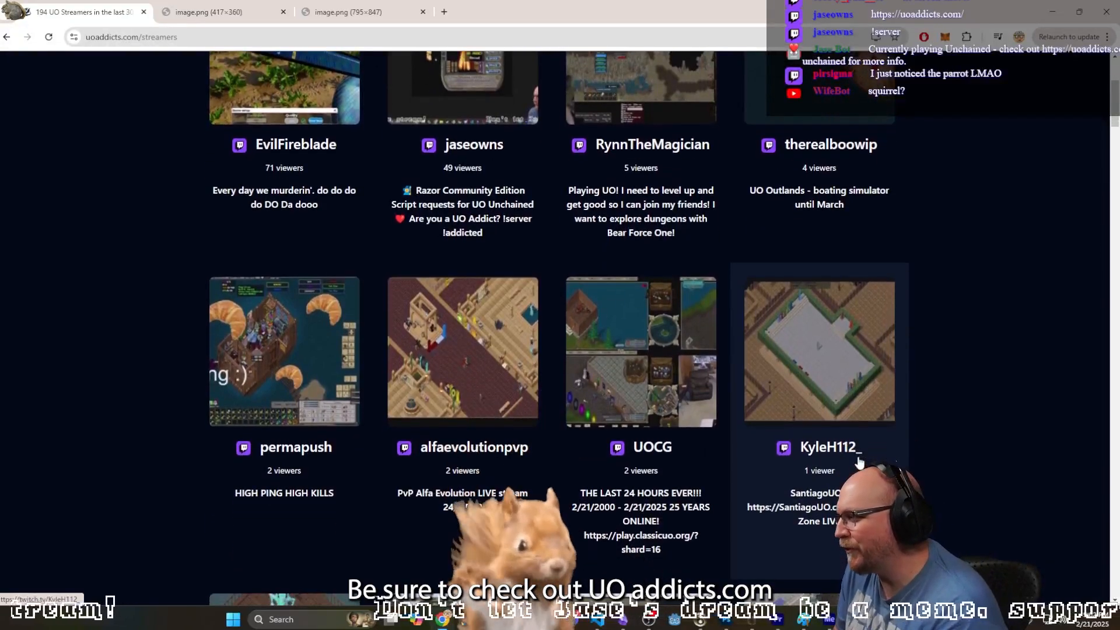
scroll("down", 3)
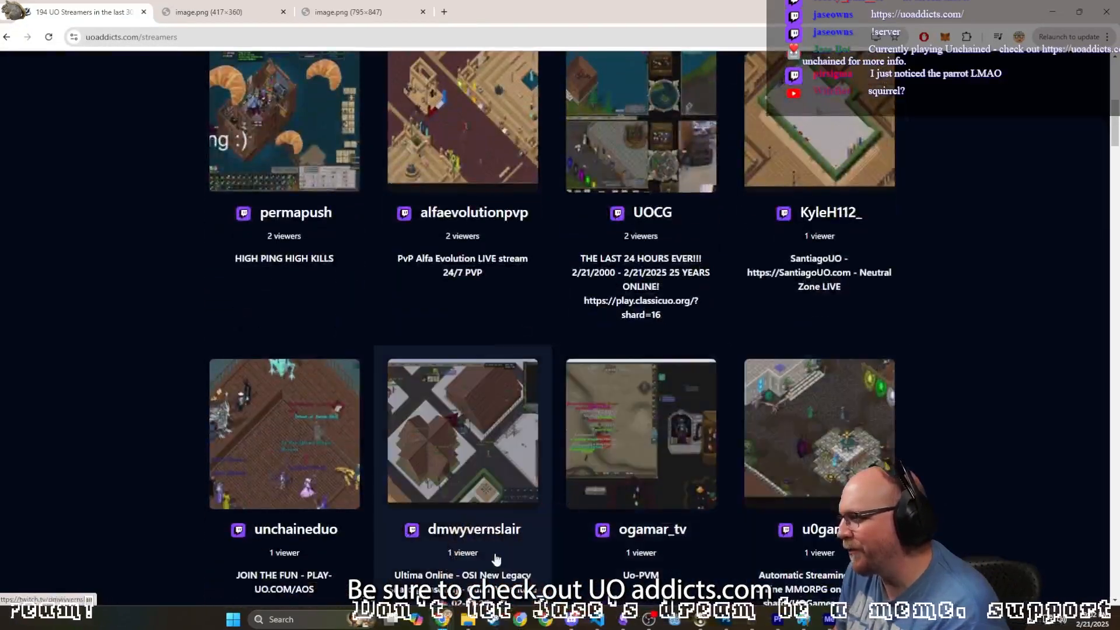